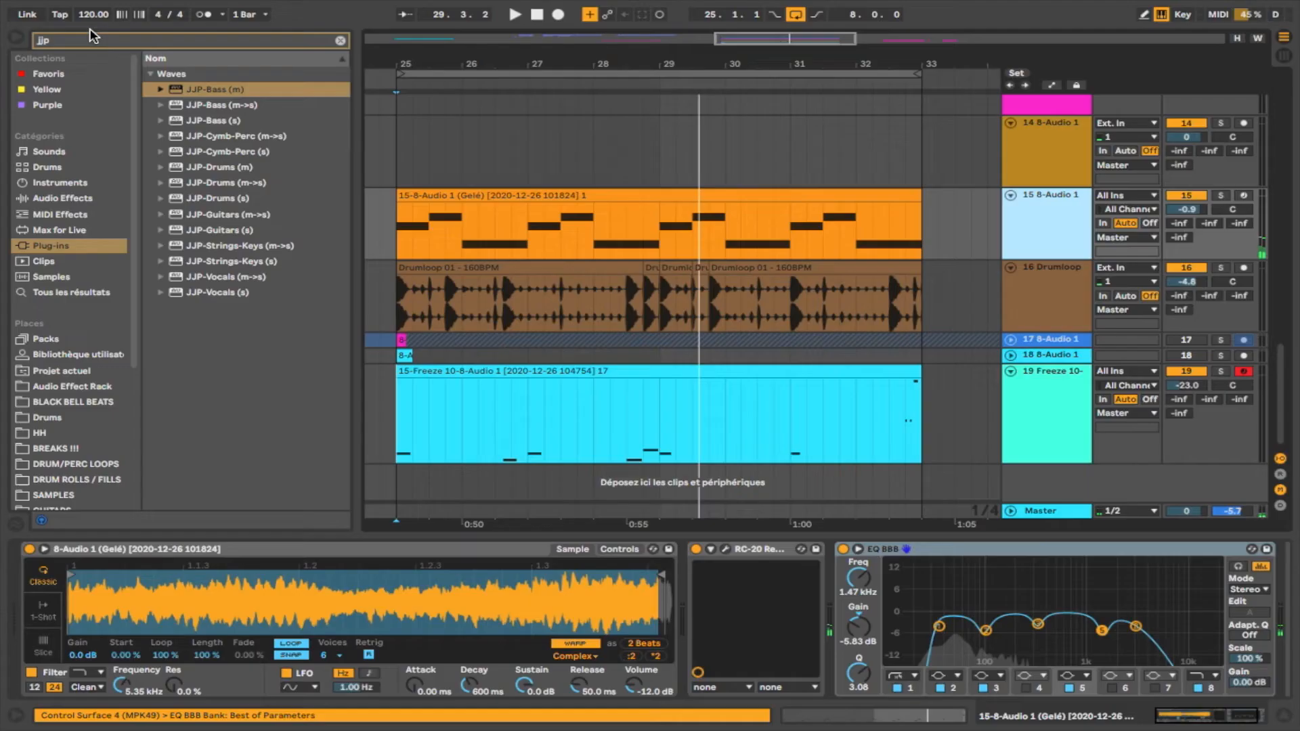
Step: Search the browser for 'comp' to find the Compressor device
type("comp")
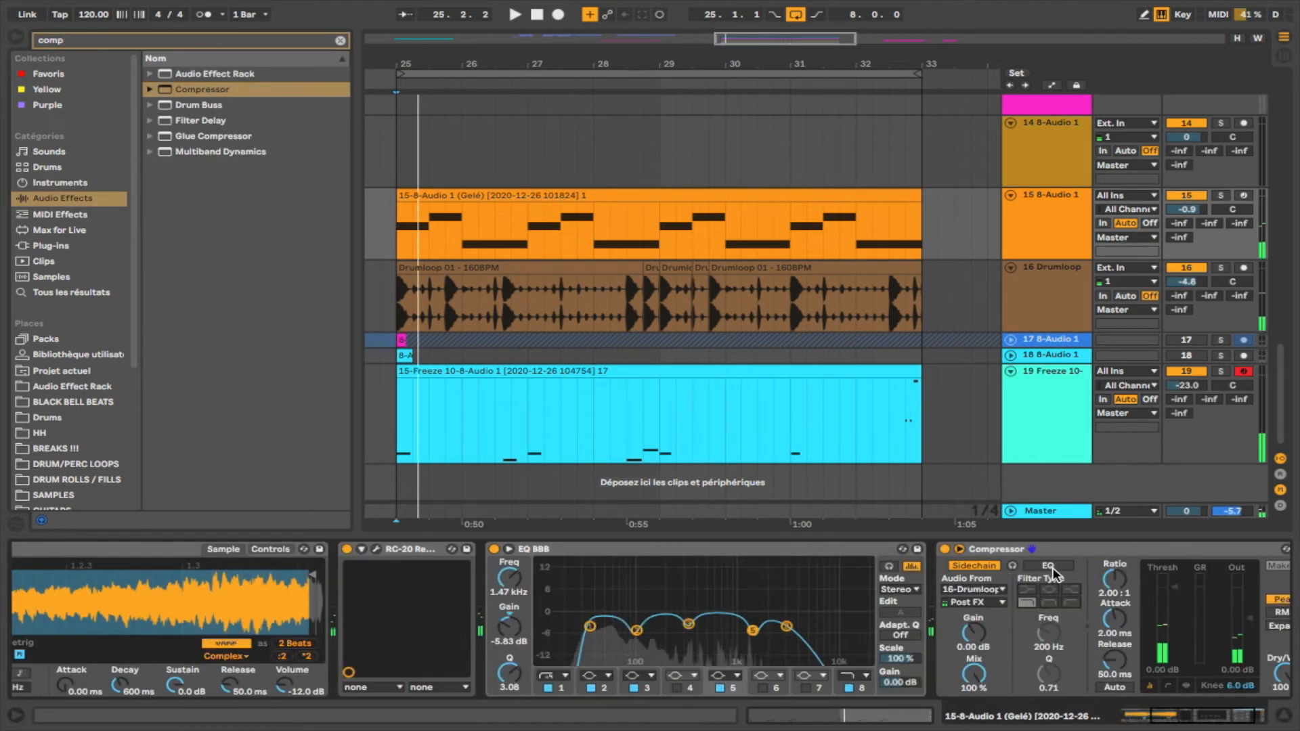
Step: Enable the Compressor's sidechain EQ, lower attack to 0.06 ms, and start playback
left_click(1047, 565)
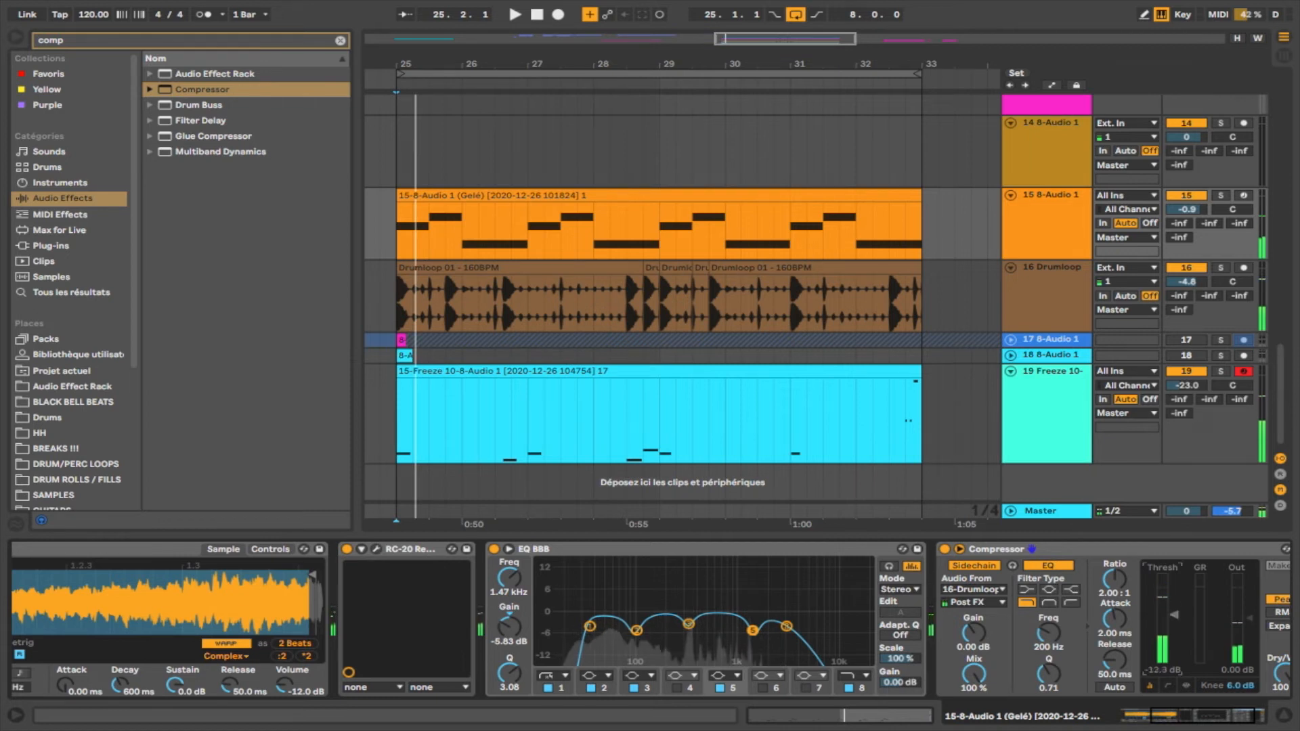
left_click(514, 15)
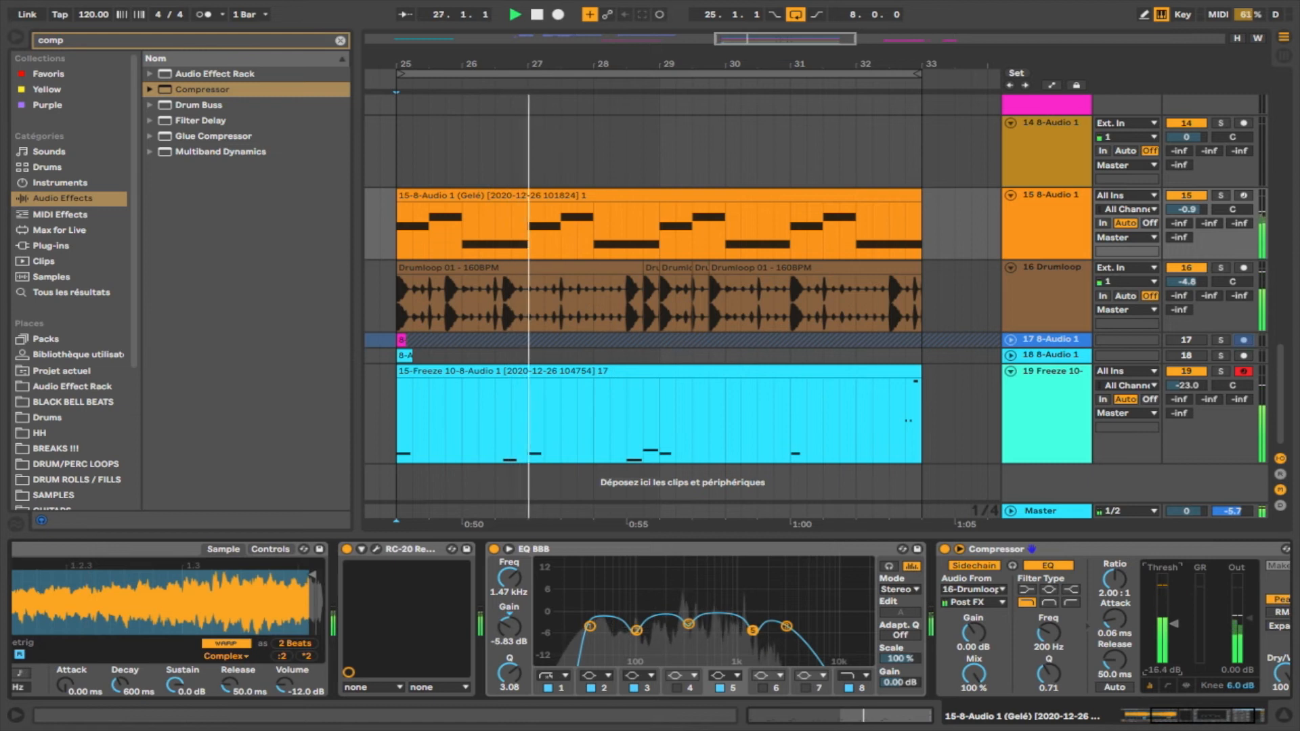
left_click(594, 339)
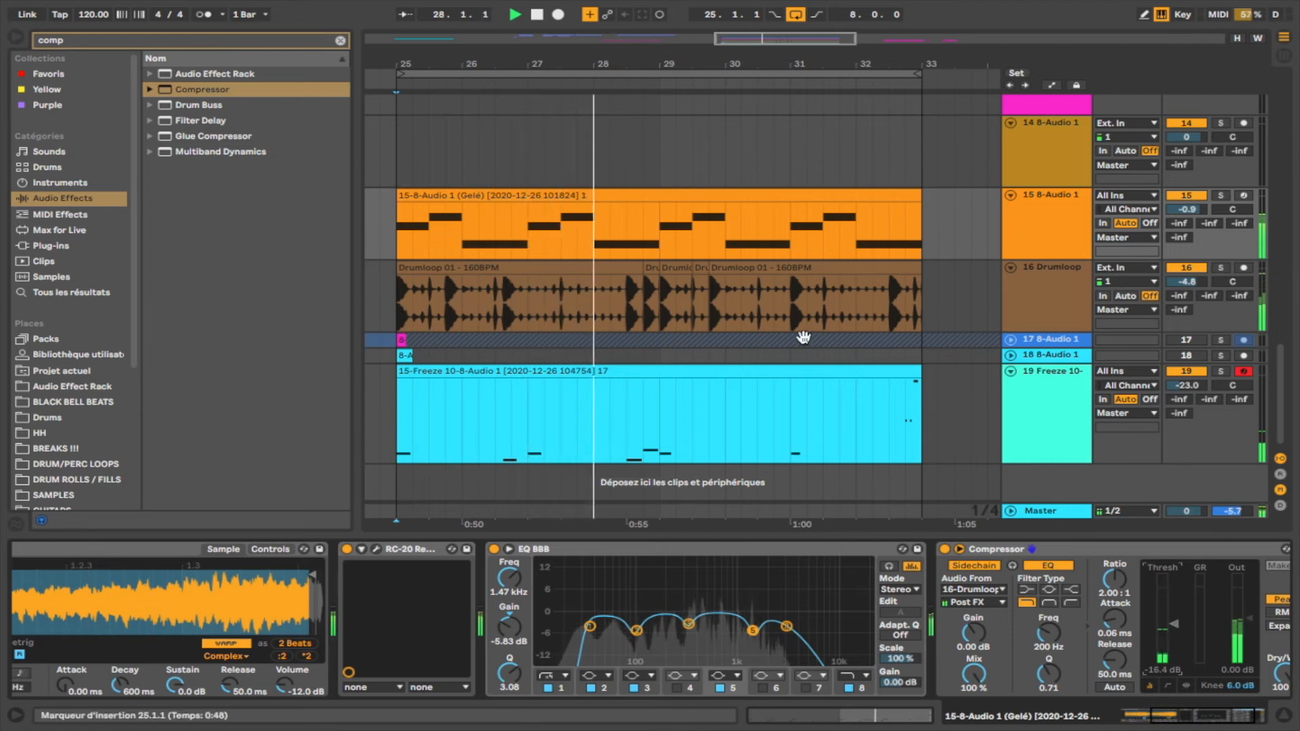